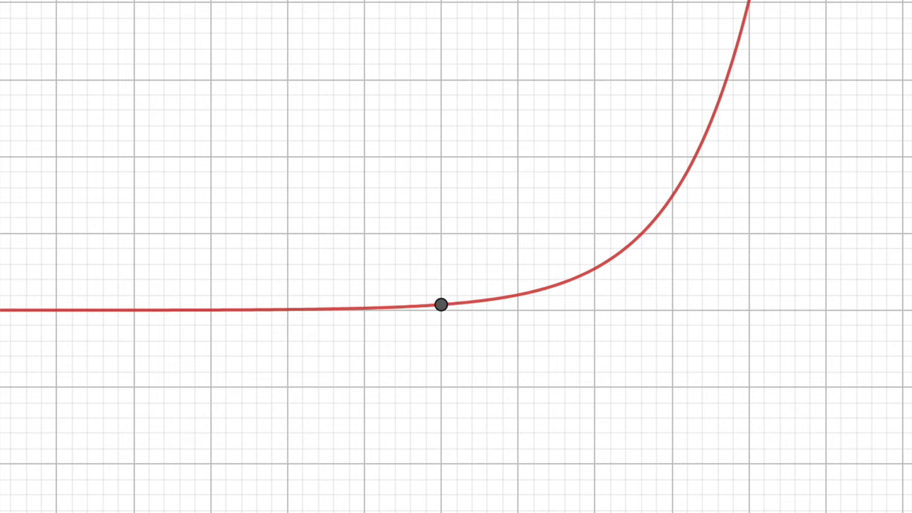
Step: Slide the point from the flat region up into the steeply rising part of the curve
drag(441, 305, 462, 302)
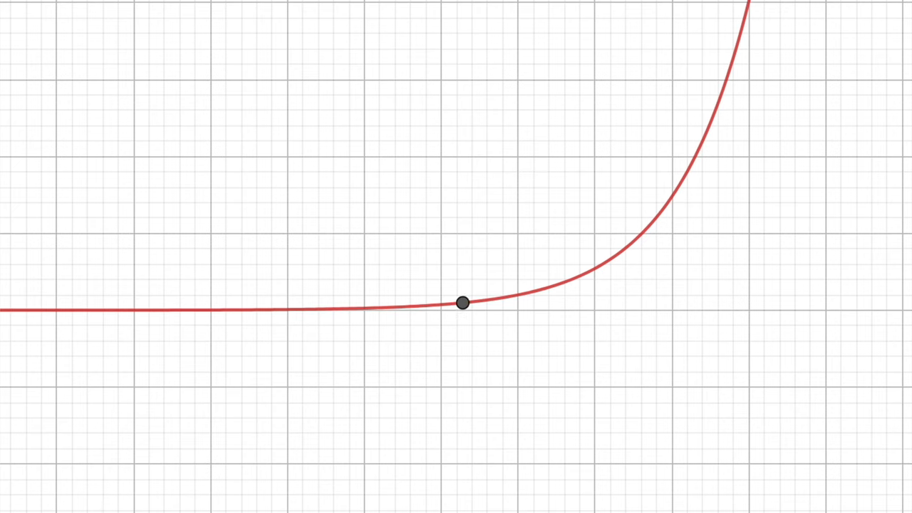
drag(462, 302, 726, 77)
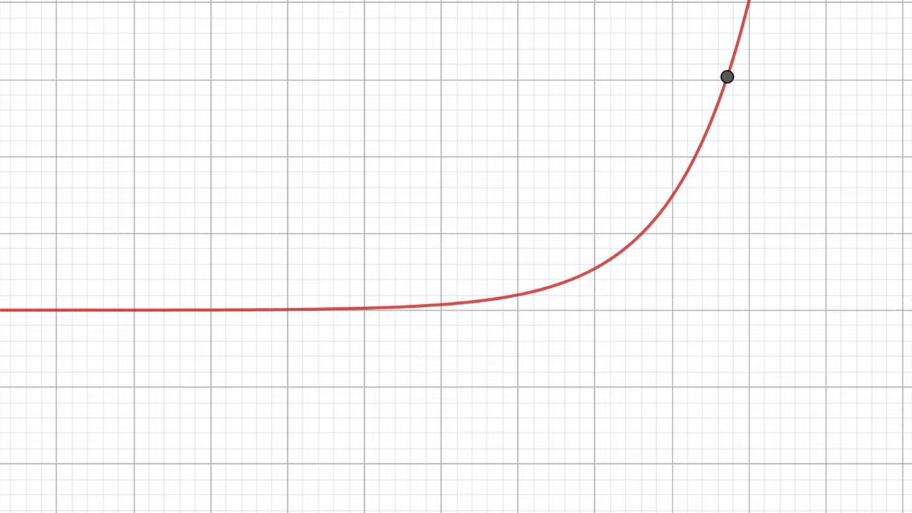